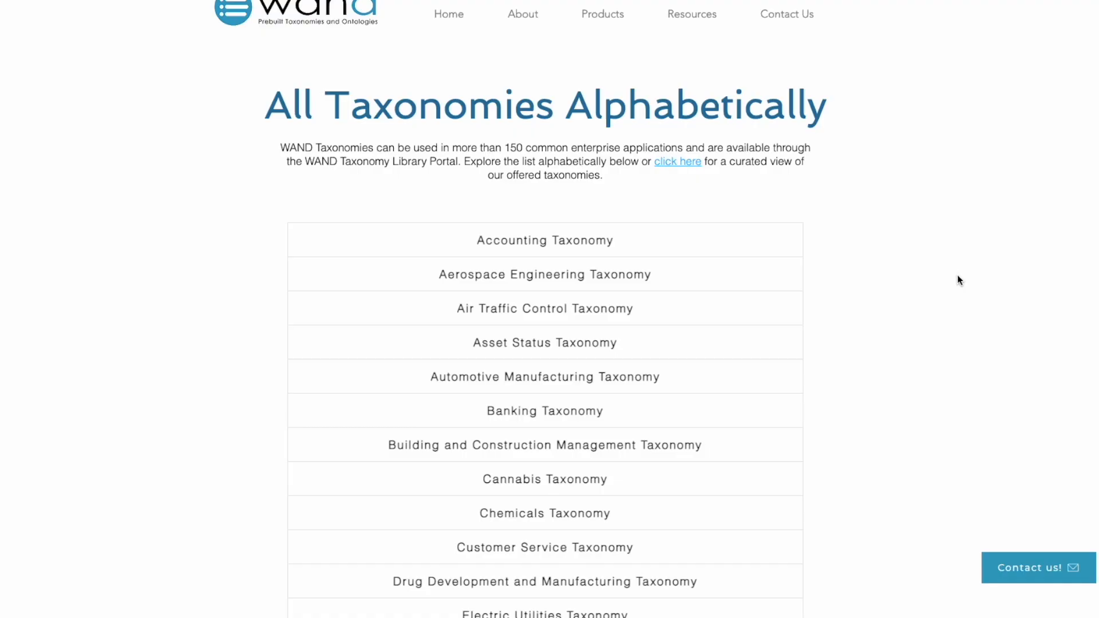
Scroll the alphabetical taxonomy list and select the Banking Taxonomy entry.
scroll("down", 3)
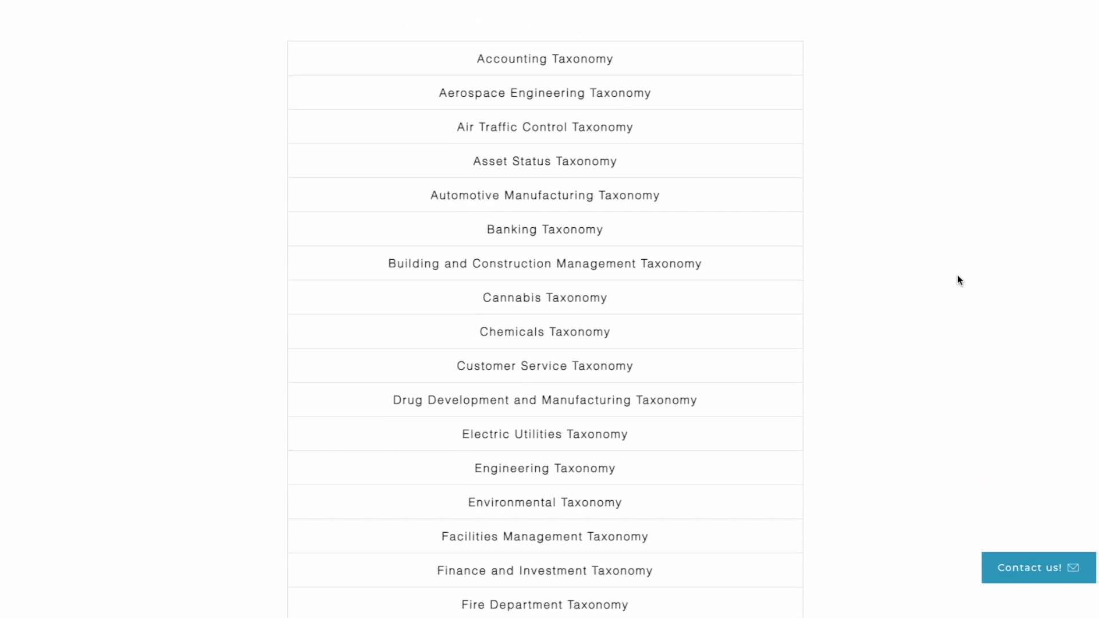
scroll("down", 3)
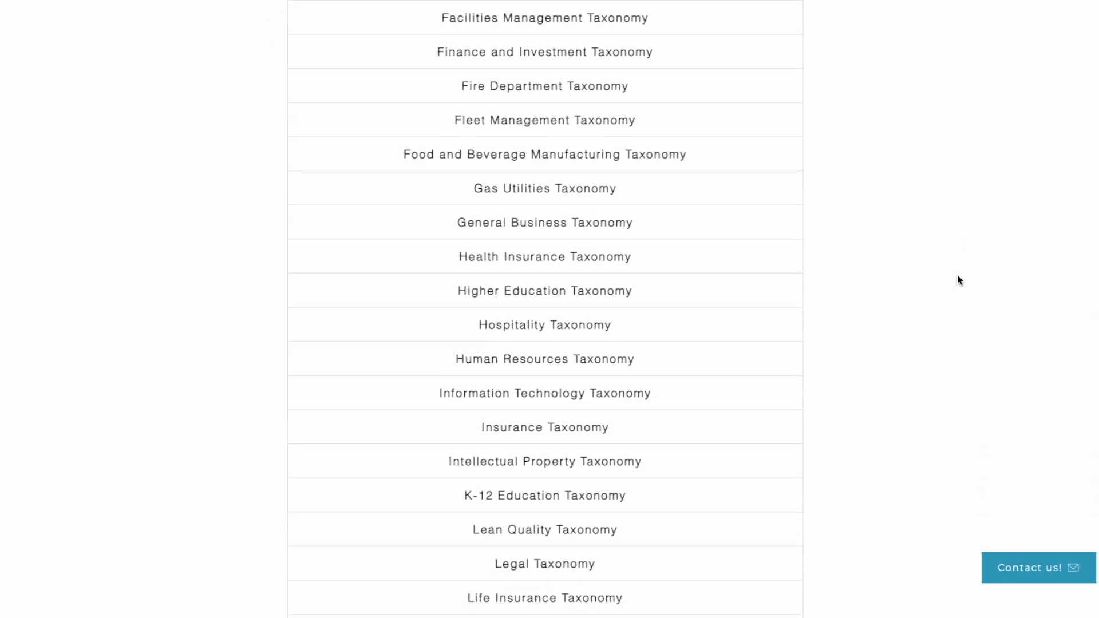
scroll("down", 3)
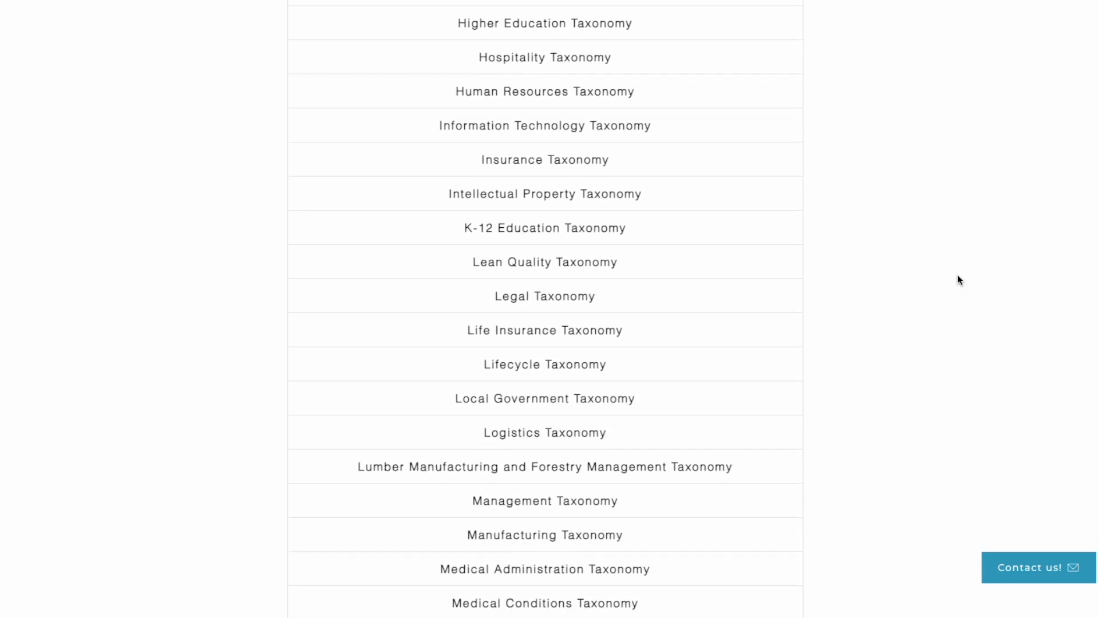
scroll("down", 3)
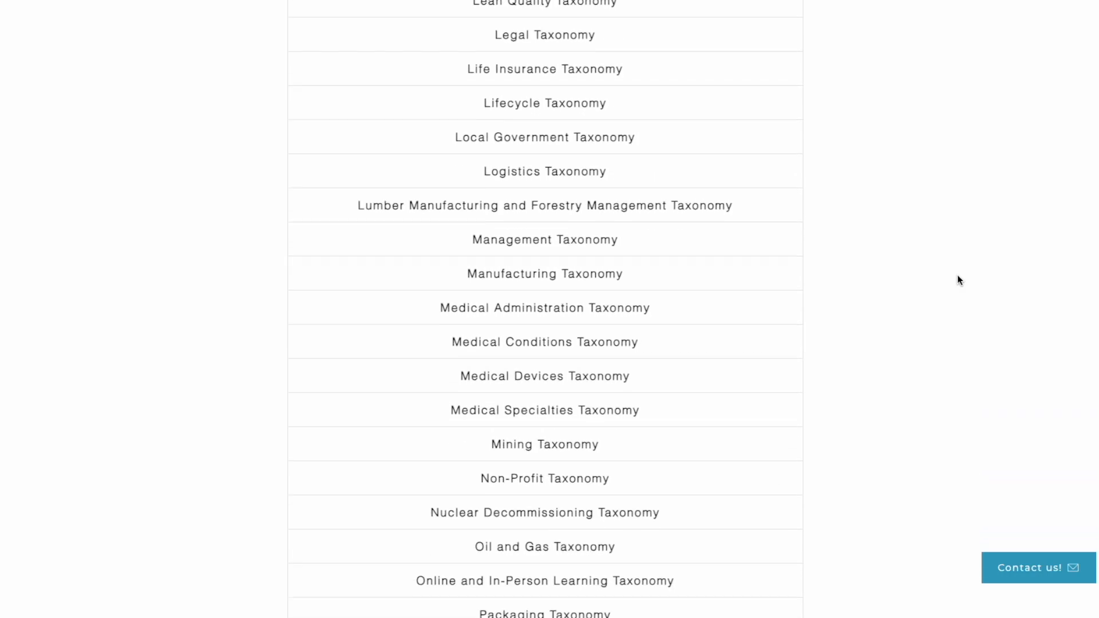
scroll("down", 3)
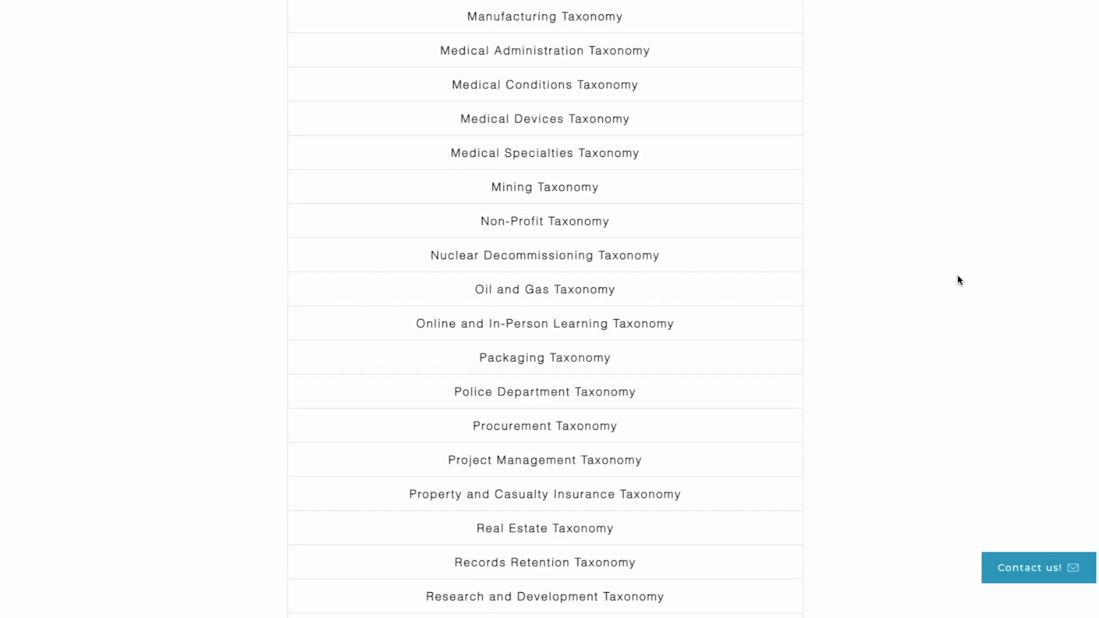
scroll("down", 3)
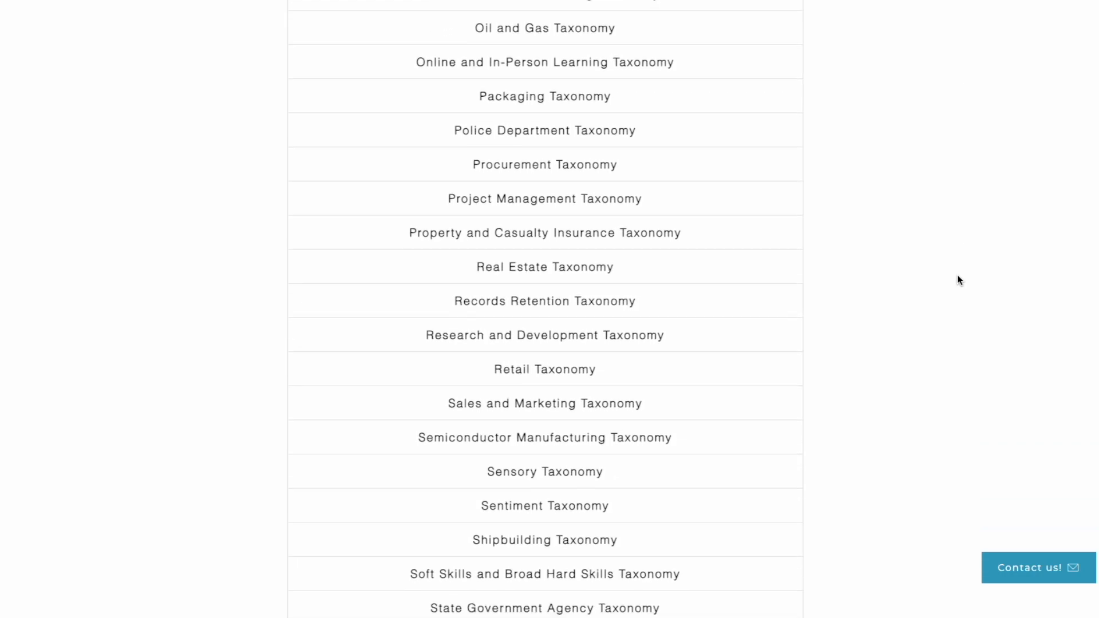
scroll("down", 3)
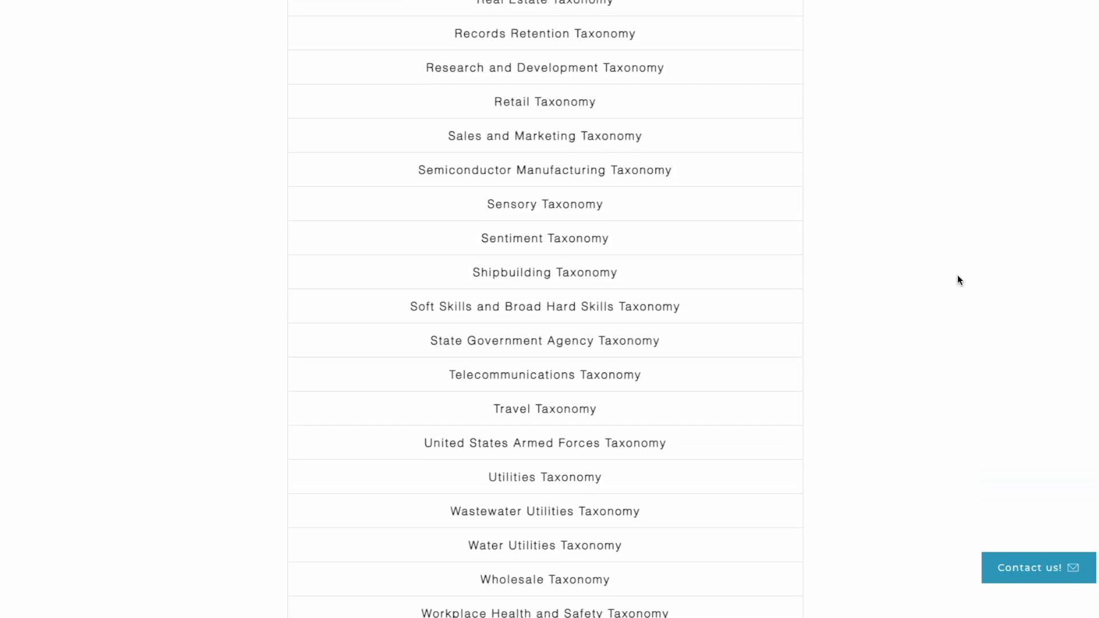
scroll("up", 3)
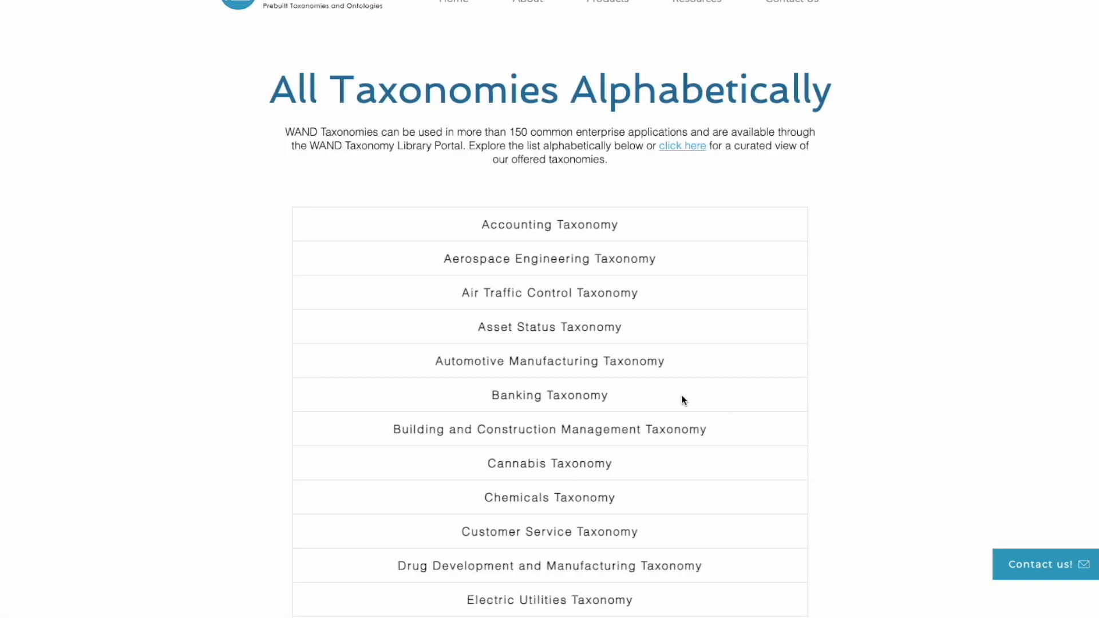
mouse_move(549, 394)
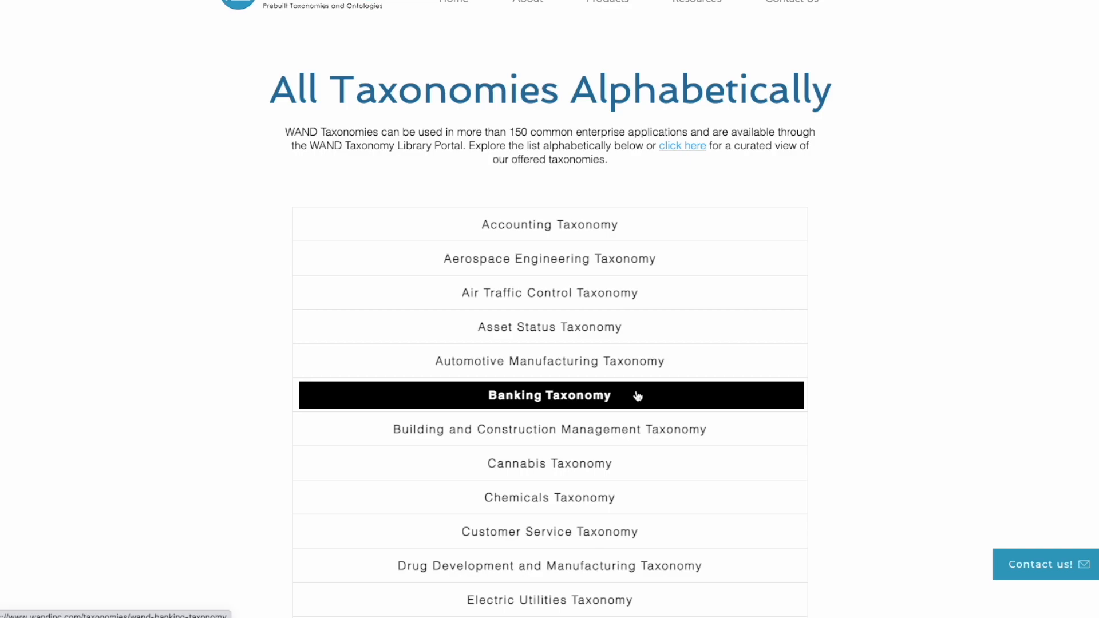
left_click(549, 394)
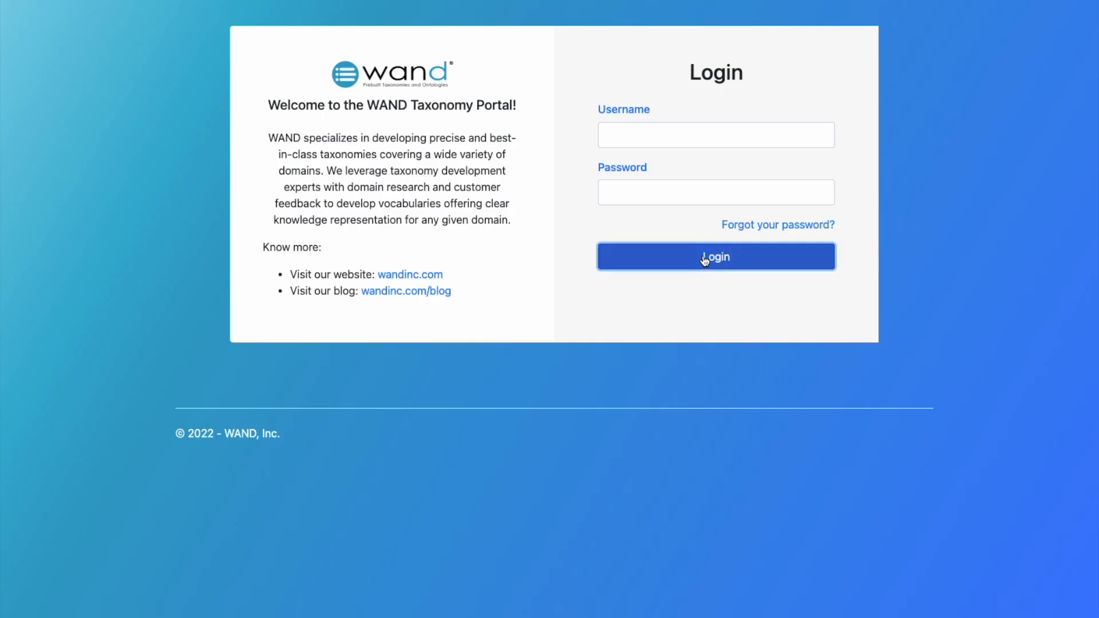
Log in, accept the user agreement, and open Banking from the Taxonomy List.
left_click(715, 256)
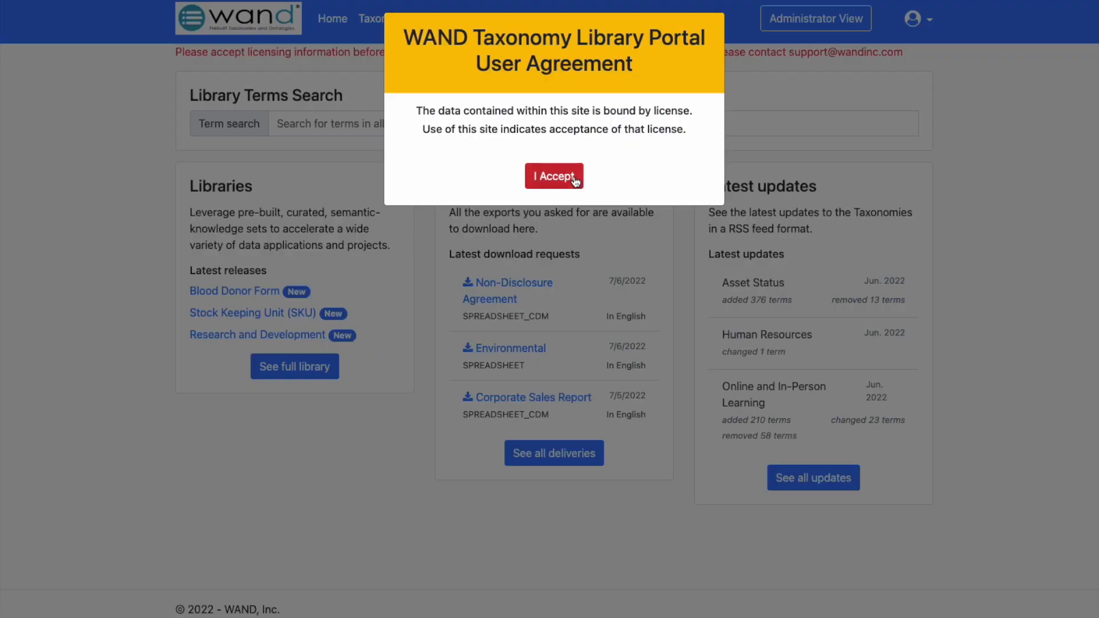
left_click(554, 176)
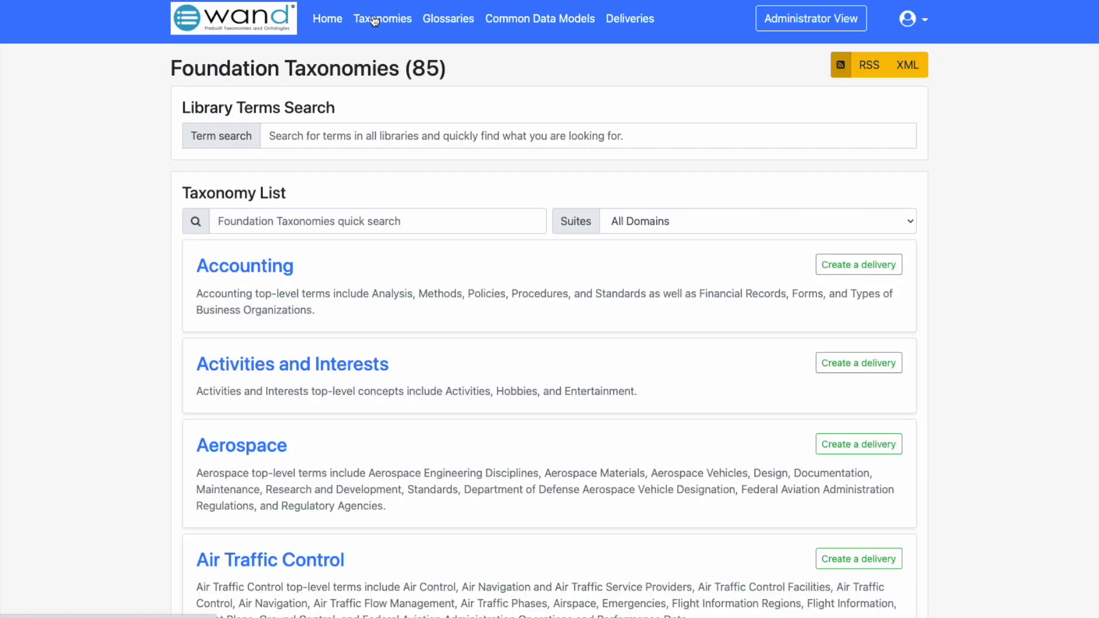
scroll("down", 3)
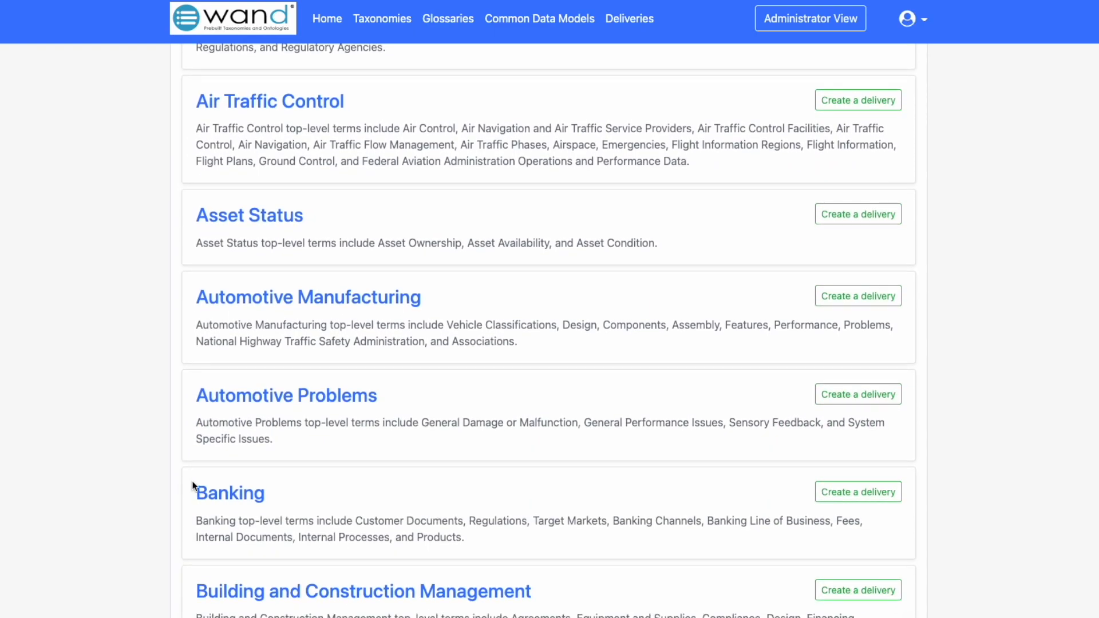
left_click(230, 493)
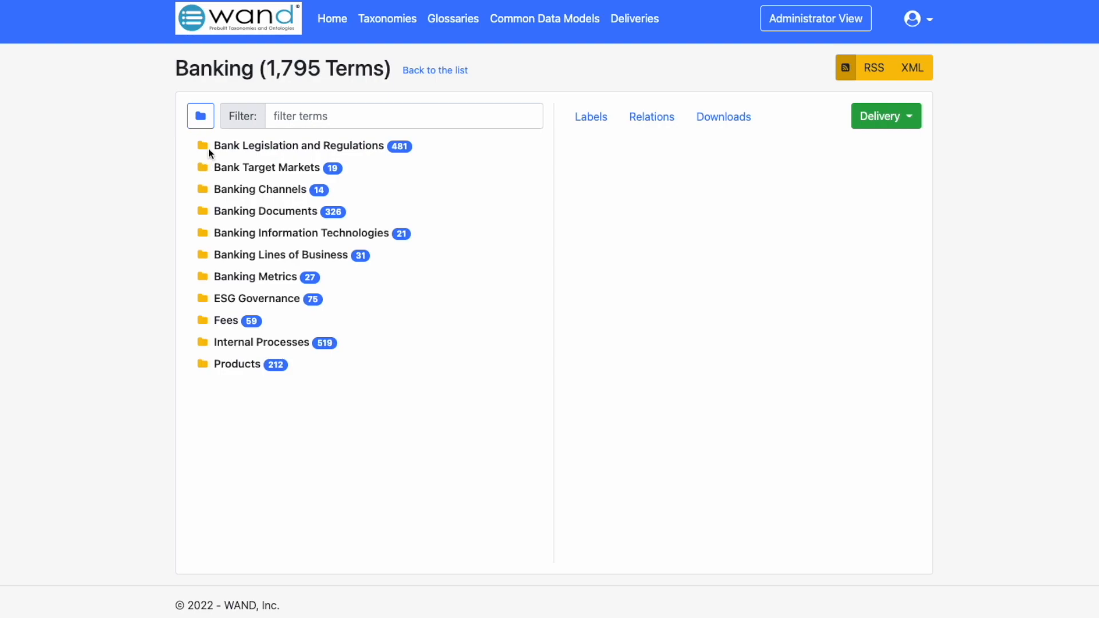
mouse_move(205, 147)
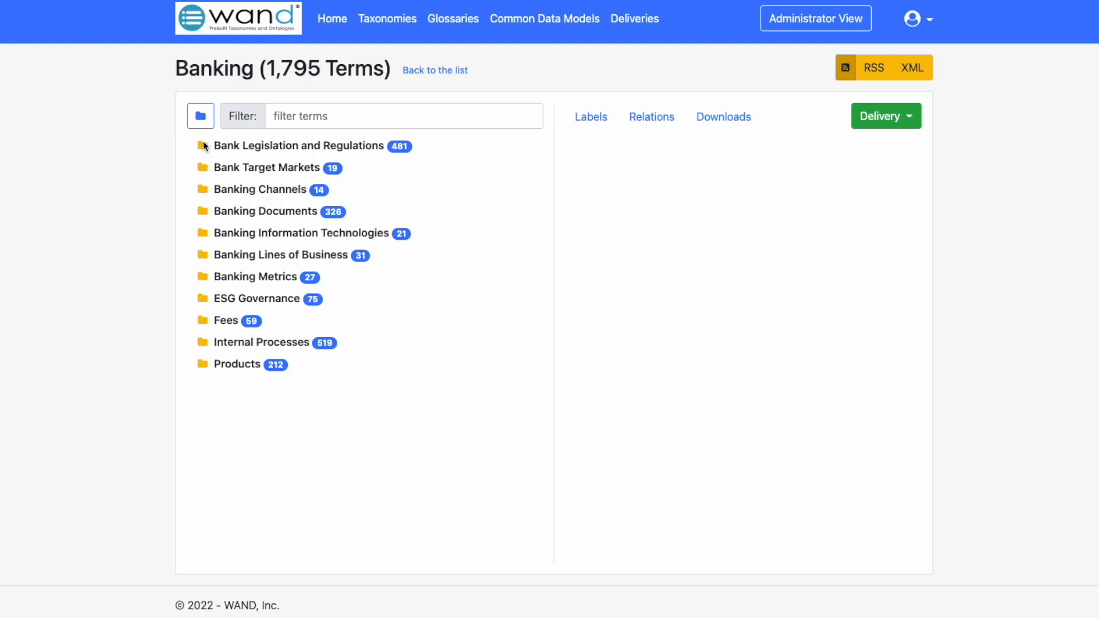
mouse_move(201, 177)
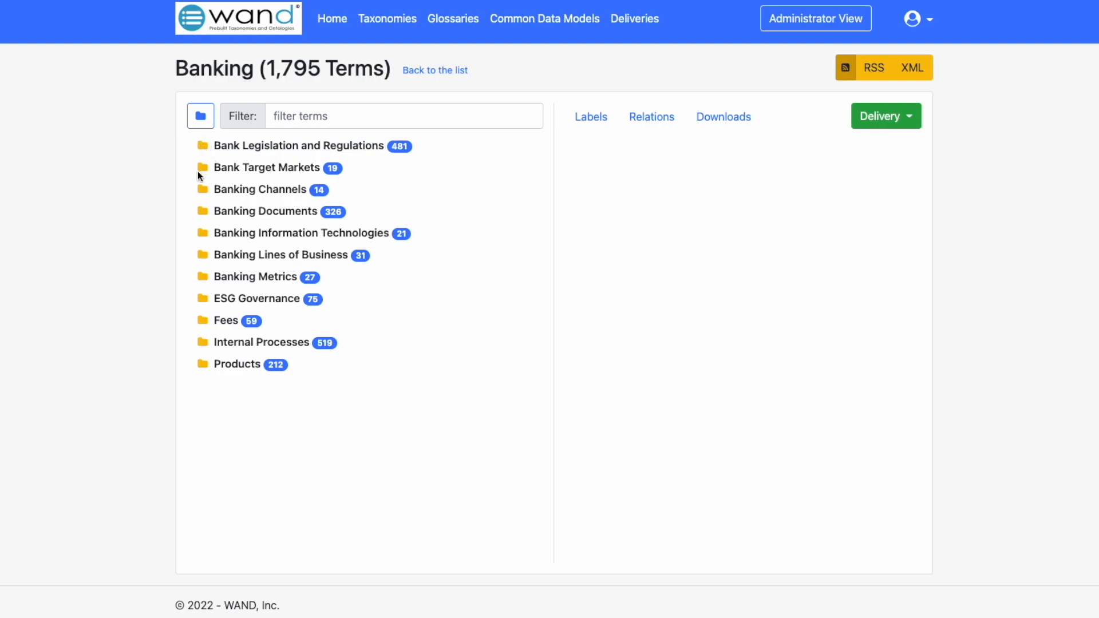
mouse_move(206, 193)
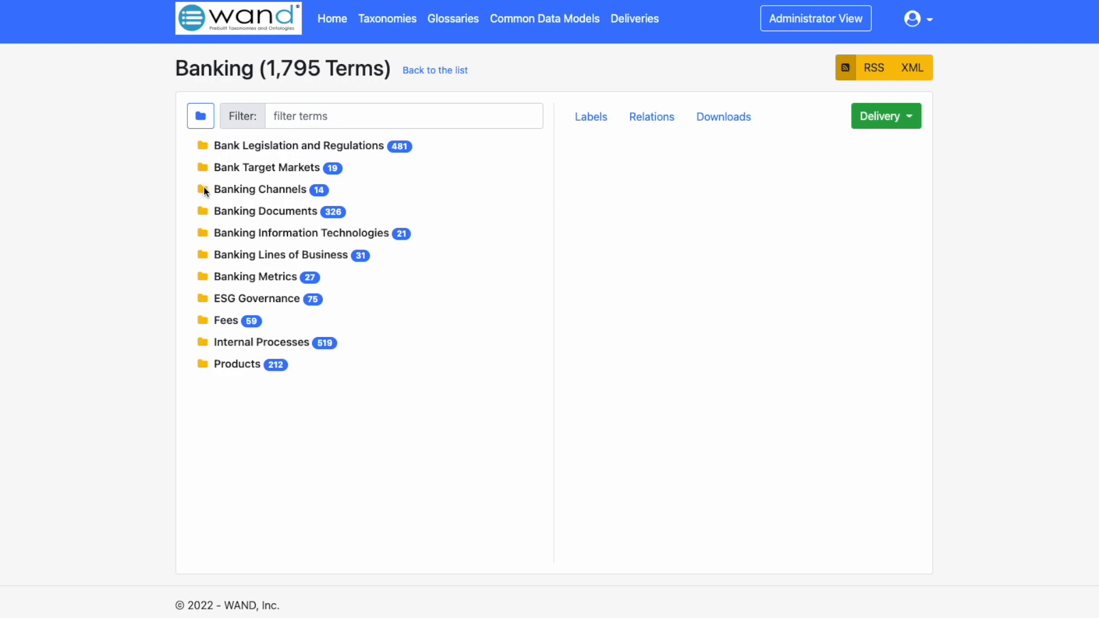
mouse_move(209, 203)
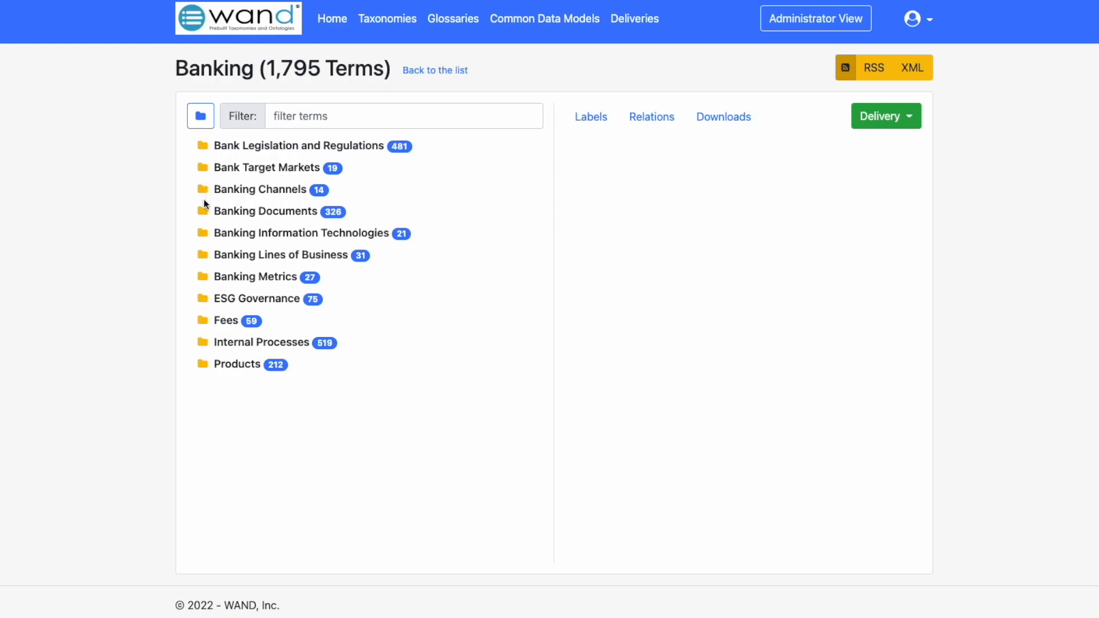
Expand Banking Documents, Internal Bank Documents and Federal Reserve Forms, then show Banking Documents labels.
left_click(203, 211)
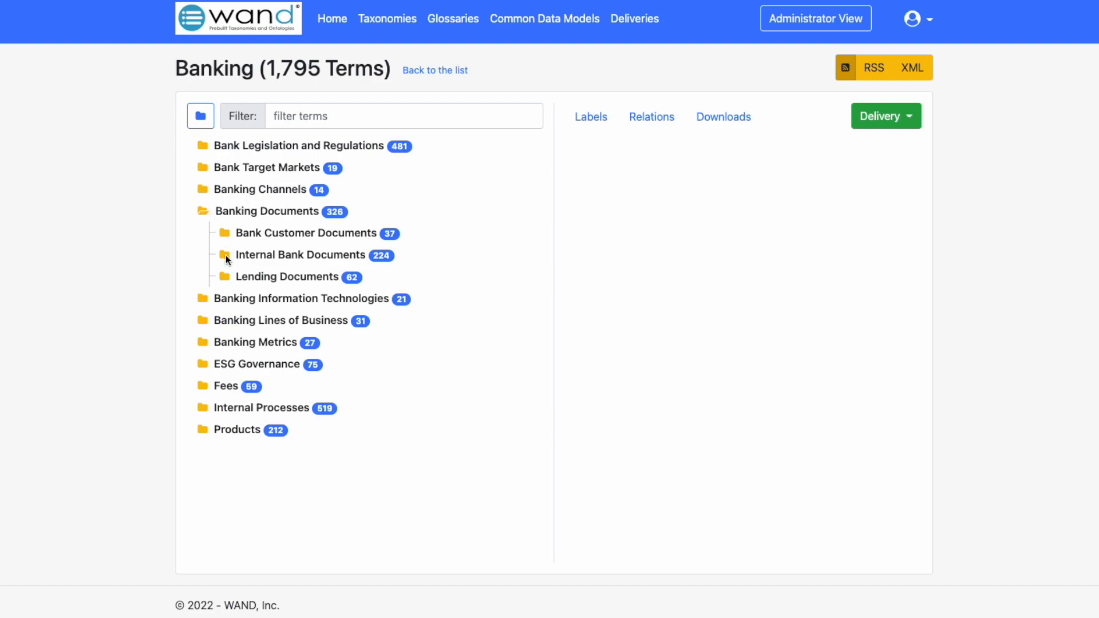
left_click(226, 254)
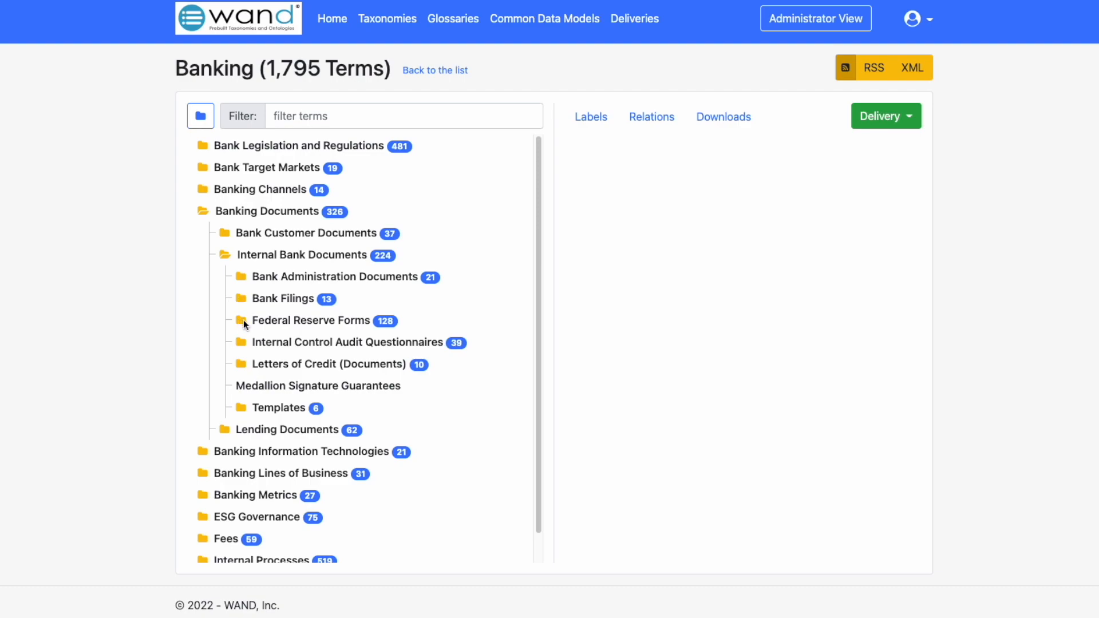
left_click(244, 320)
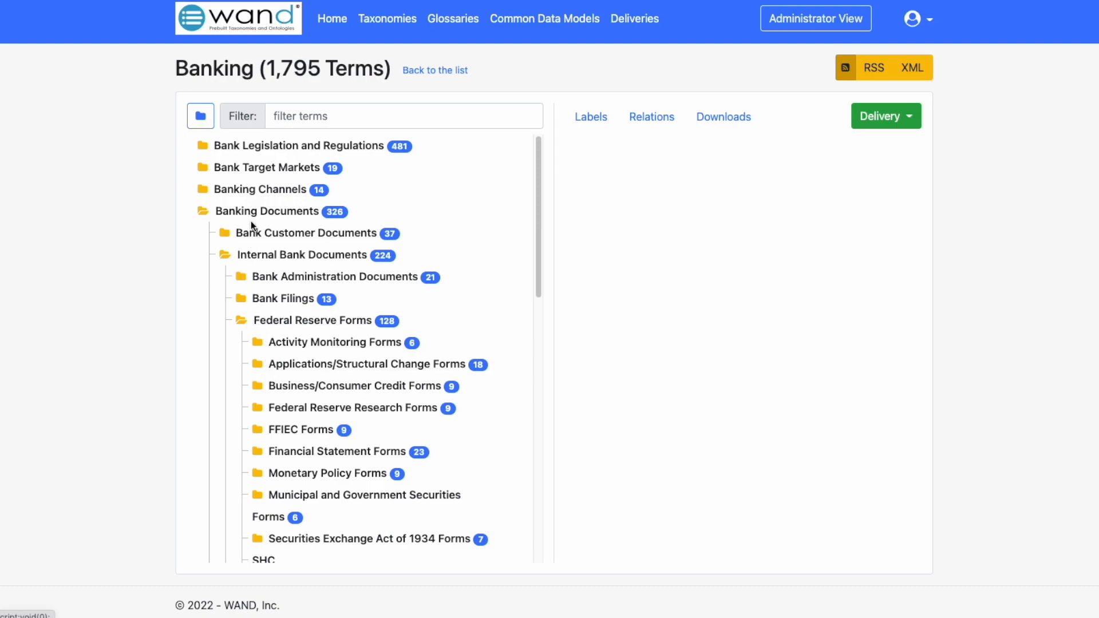
left_click(266, 211)
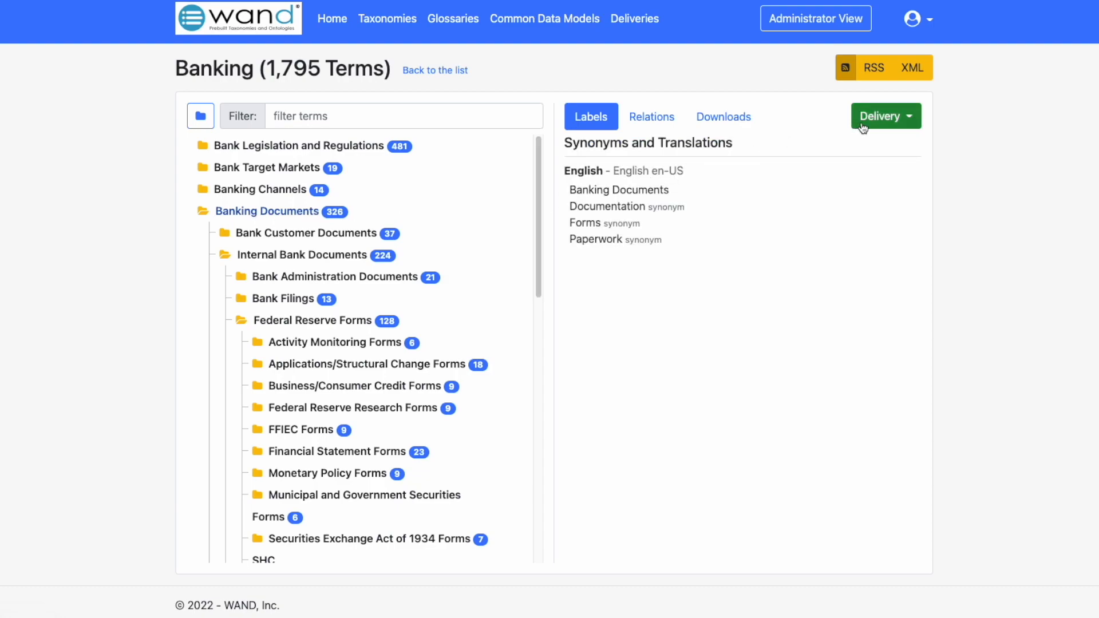
Submit a Spreadsheets (Basic) delivery for the Banking Documents branch.
left_click(881, 115)
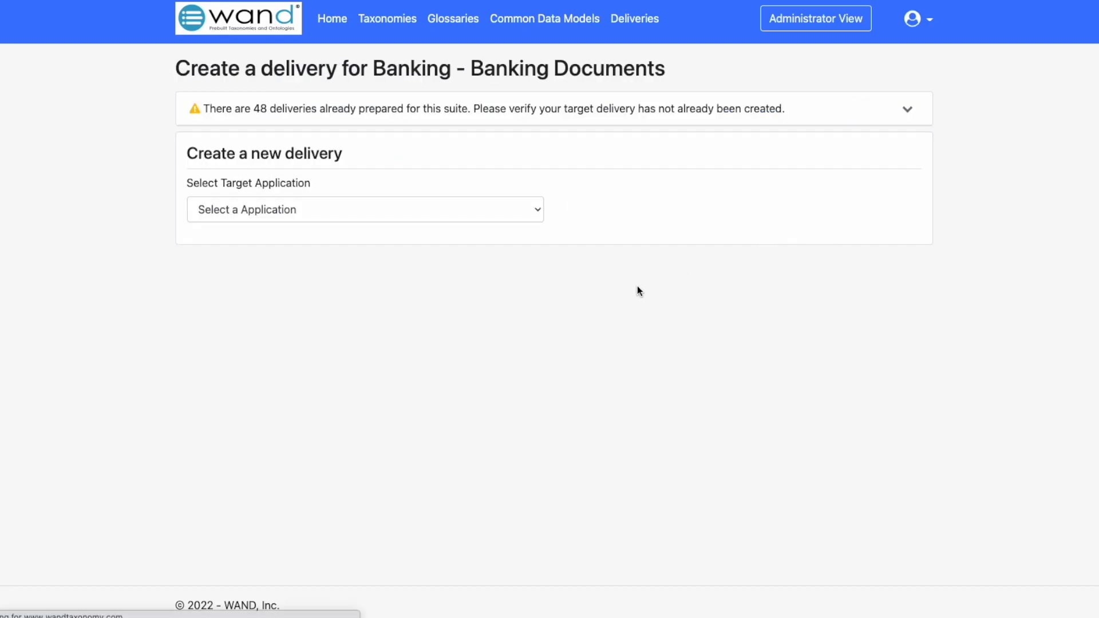
left_click(364, 209)
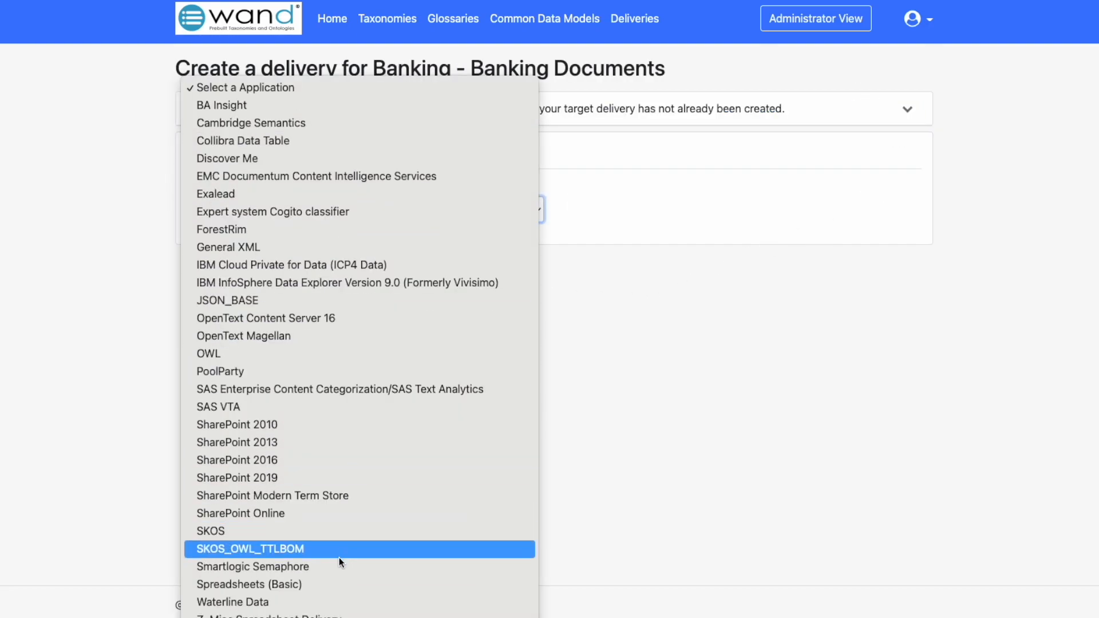
left_click(248, 584)
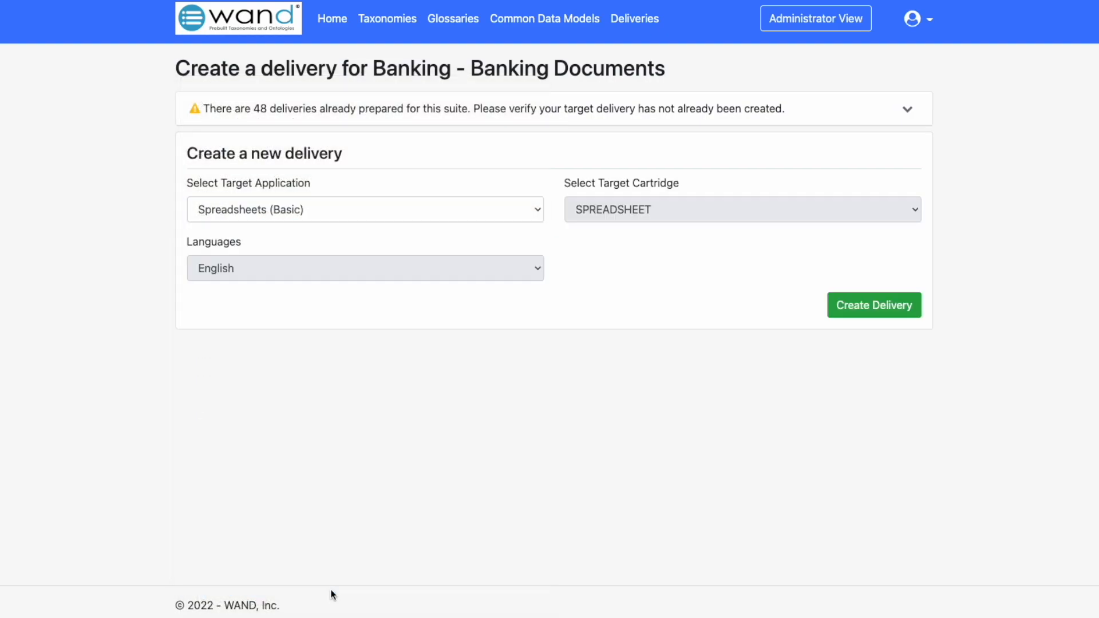
left_click(874, 305)
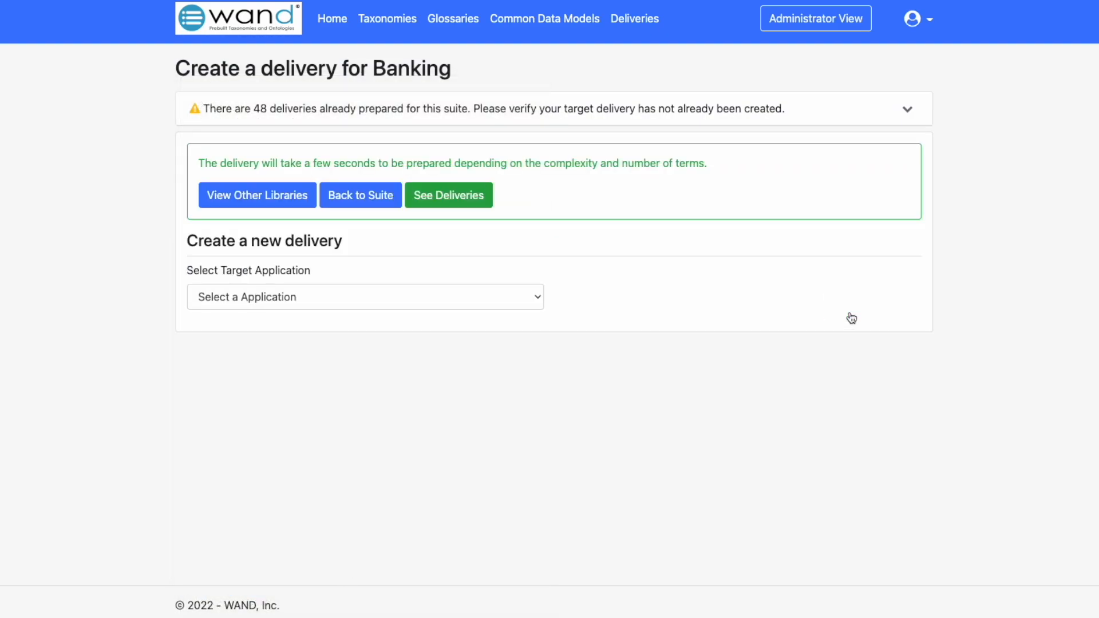